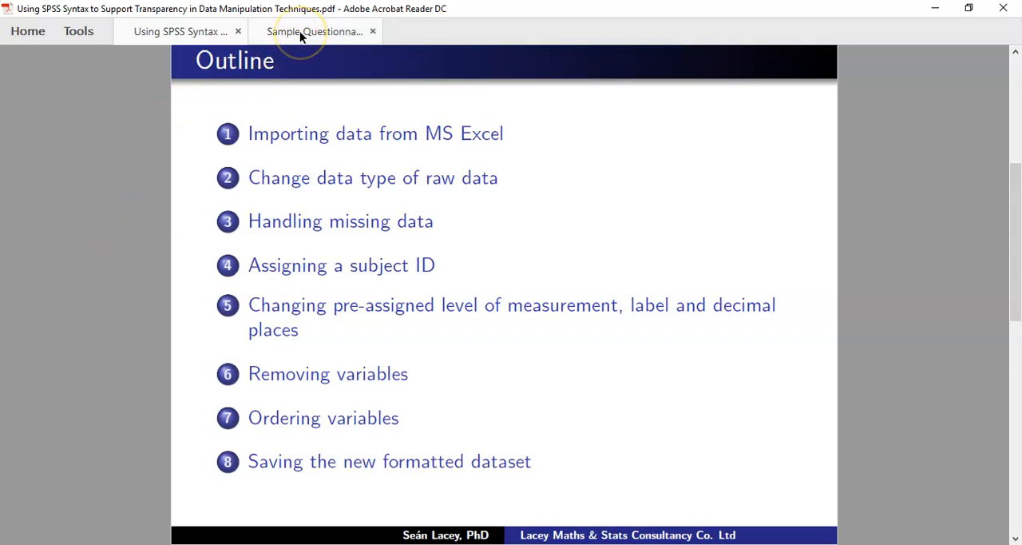
# Step: Review the sample questionnaire and the gender answer in cell A10 of the raw sheet
pyautogui.click(313, 32)
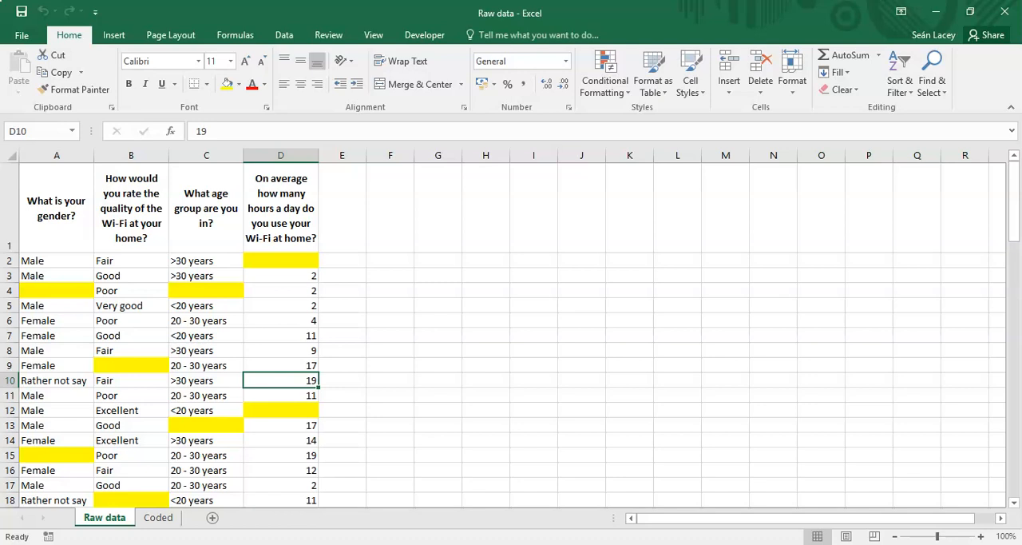
pyautogui.click(56, 380)
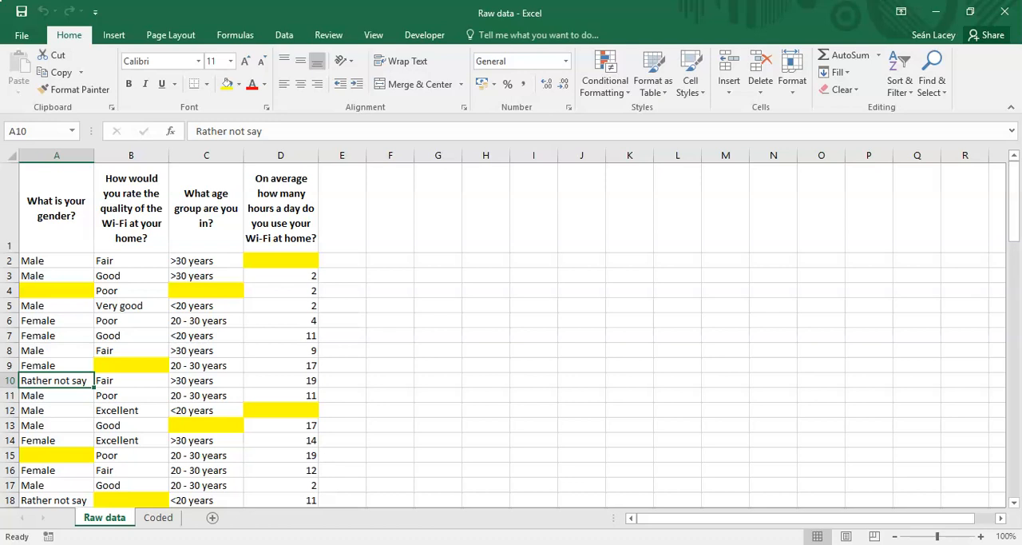
pyautogui.moveTo(645, 543)
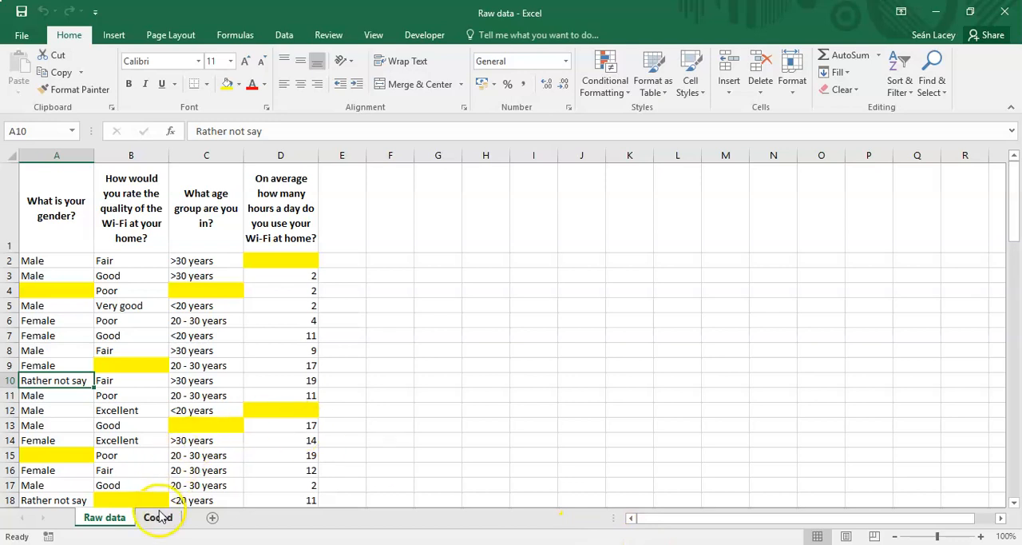
# Step: View the Coded sheet's IF coding formulas in cells A2 and E2
pyautogui.click(156, 517)
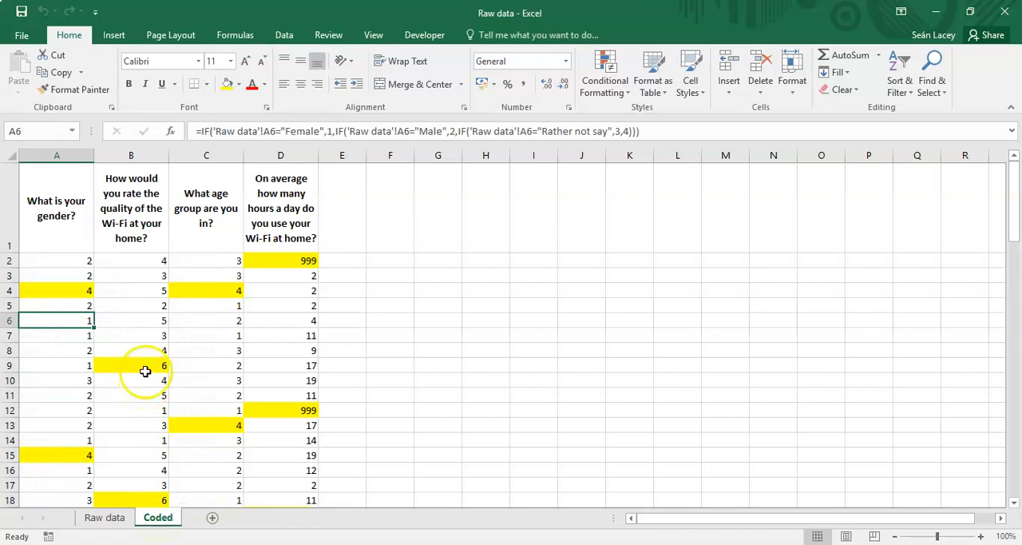
pyautogui.click(56, 260)
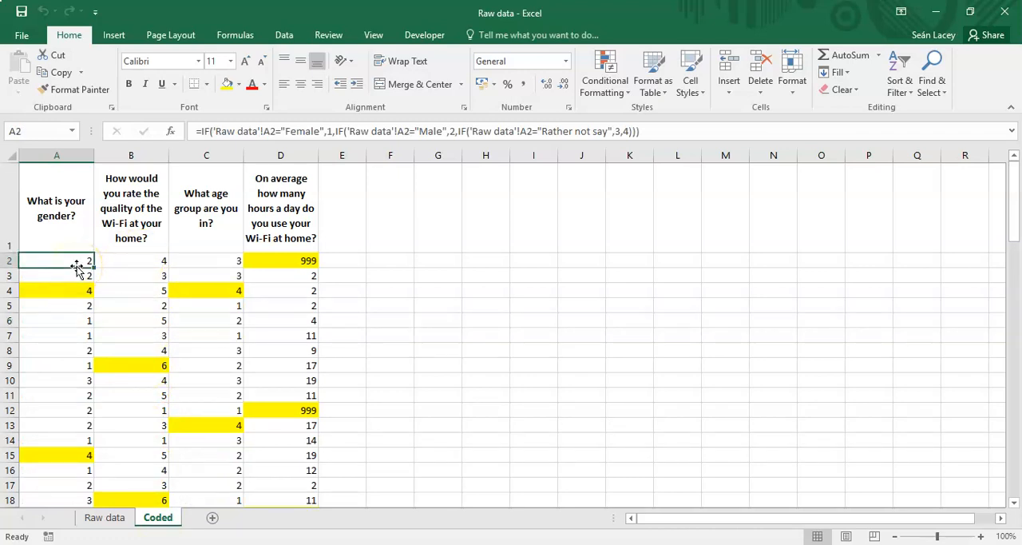
pyautogui.click(255, 260)
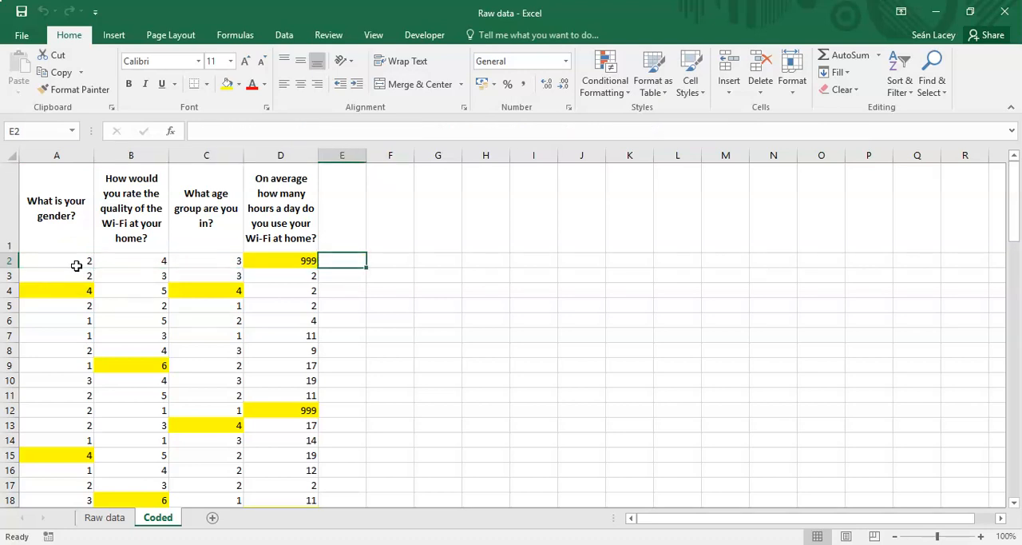
pyautogui.click(342, 275)
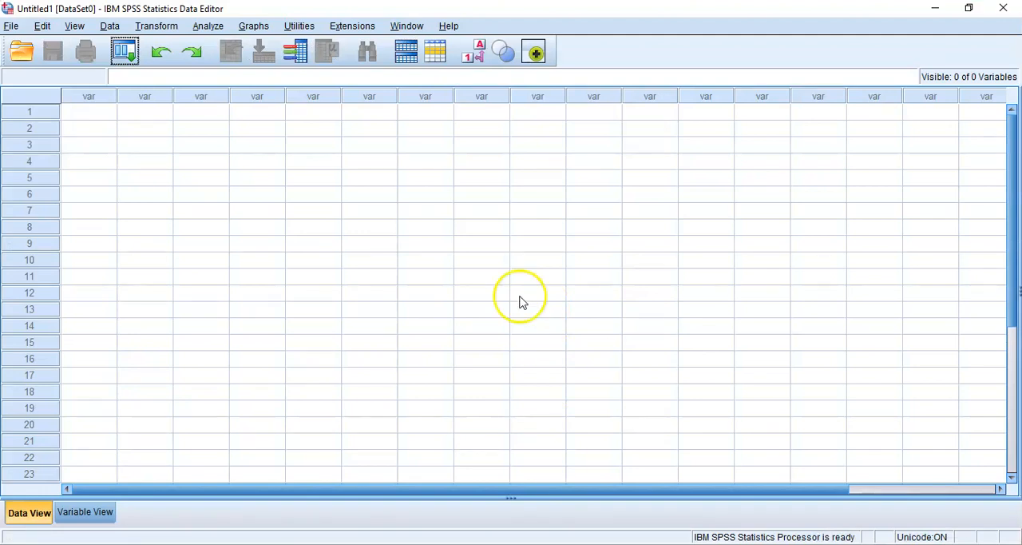
pyautogui.moveTo(156, 211)
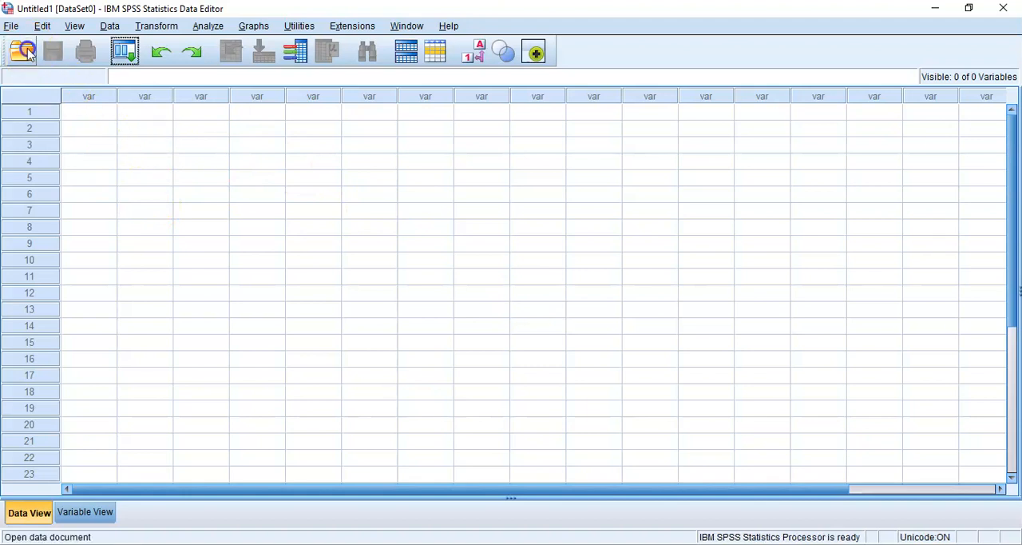
# Step: Begin opening Raw data.xlsx through Open Data with the file type filtered to Excel
pyautogui.click(22, 51)
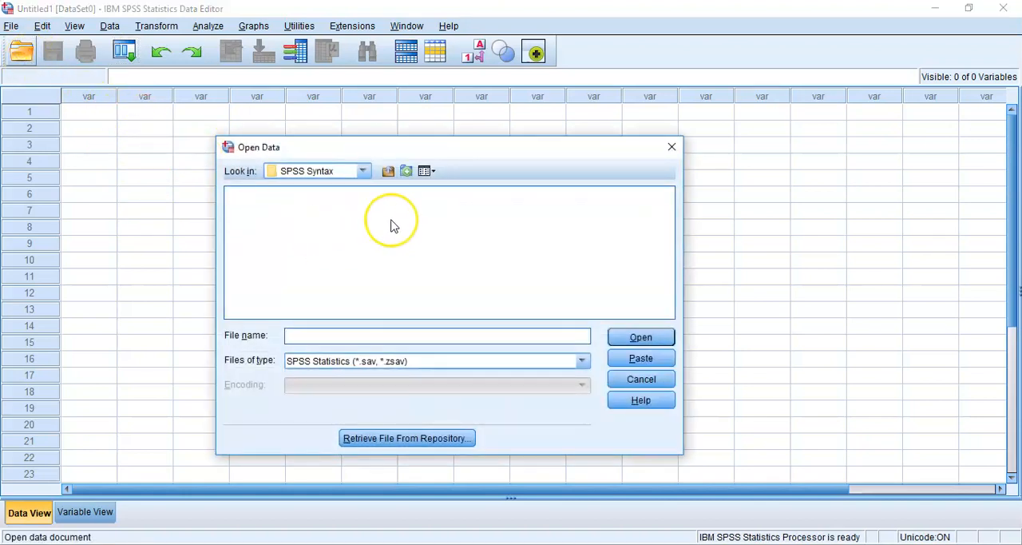
pyautogui.moveTo(305, 205)
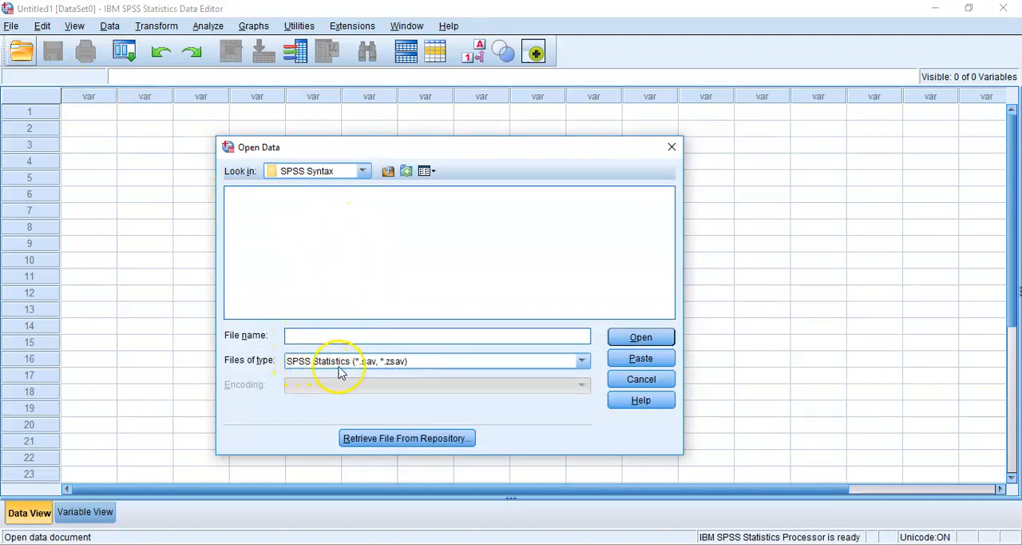
pyautogui.moveTo(354, 375)
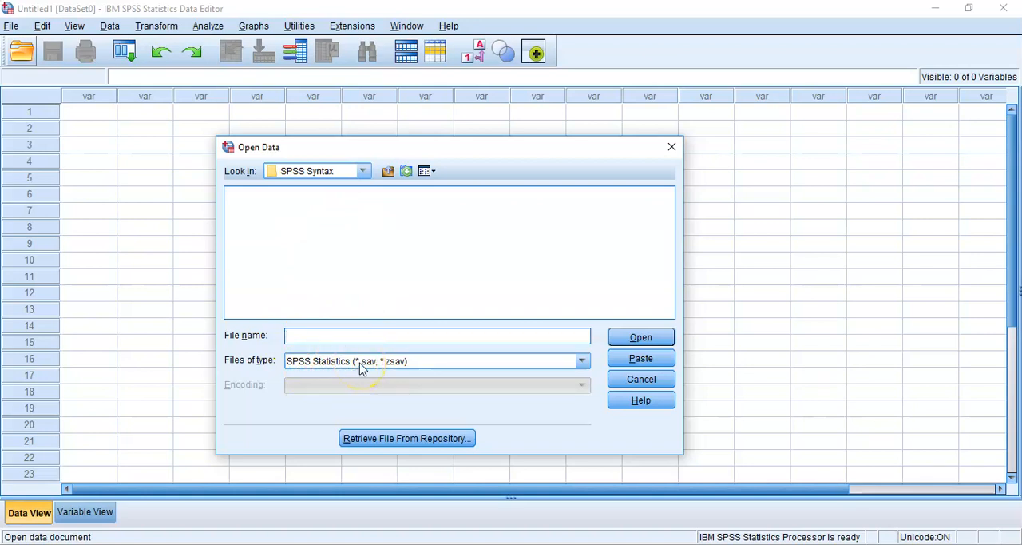
pyautogui.click(582, 361)
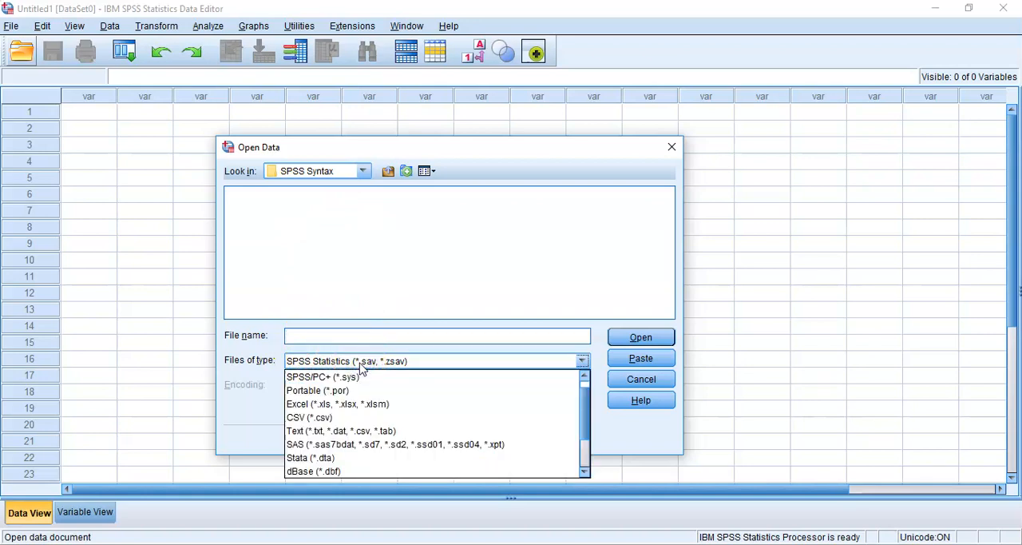
pyautogui.moveTo(358, 402)
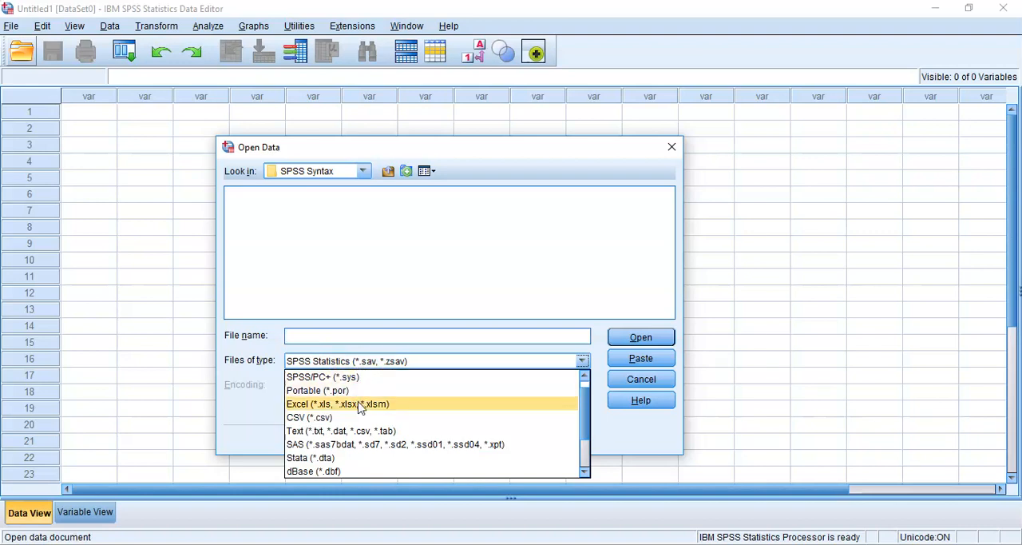
pyautogui.click(337, 403)
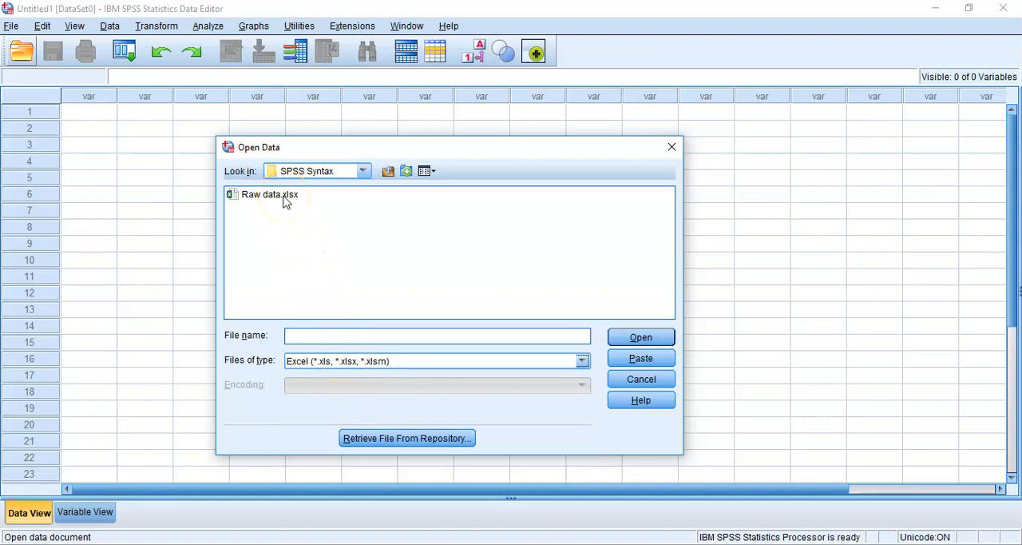
pyautogui.click(268, 195)
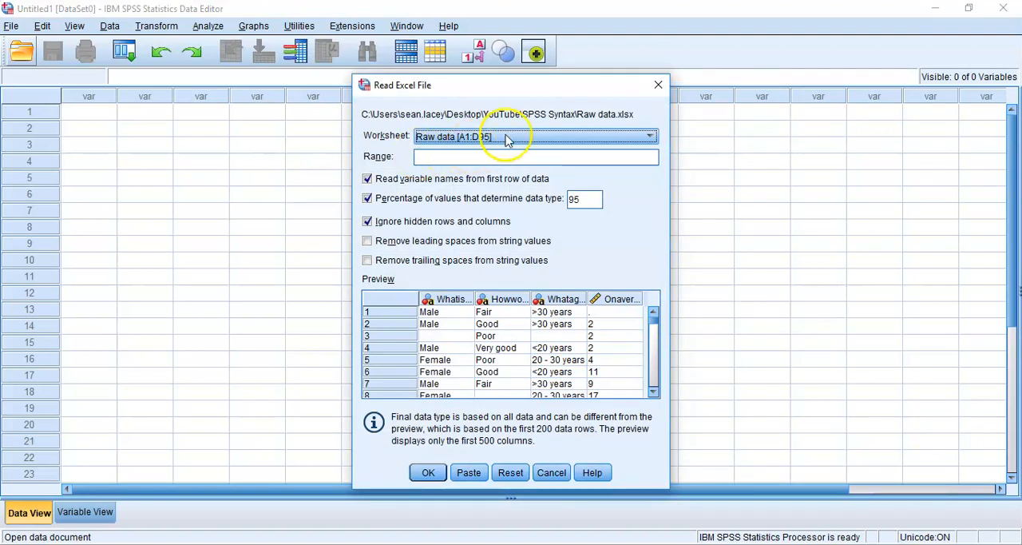
pyautogui.click(648, 136)
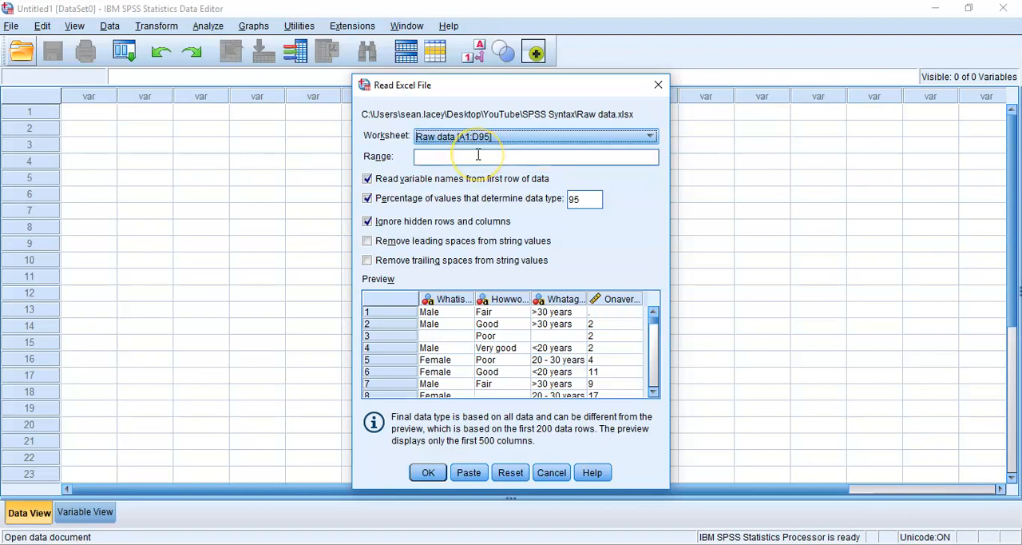
pyautogui.moveTo(629, 154)
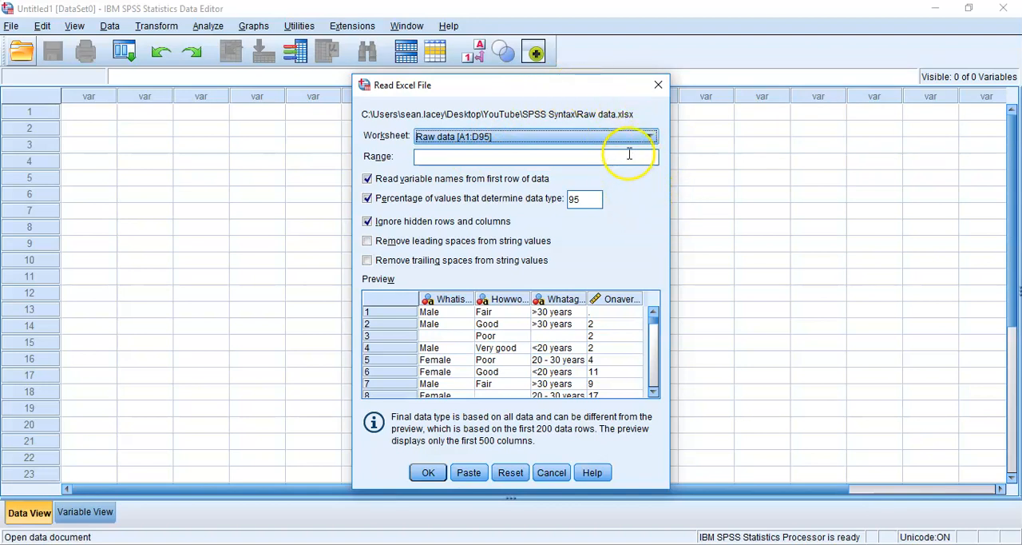
pyautogui.moveTo(578, 248)
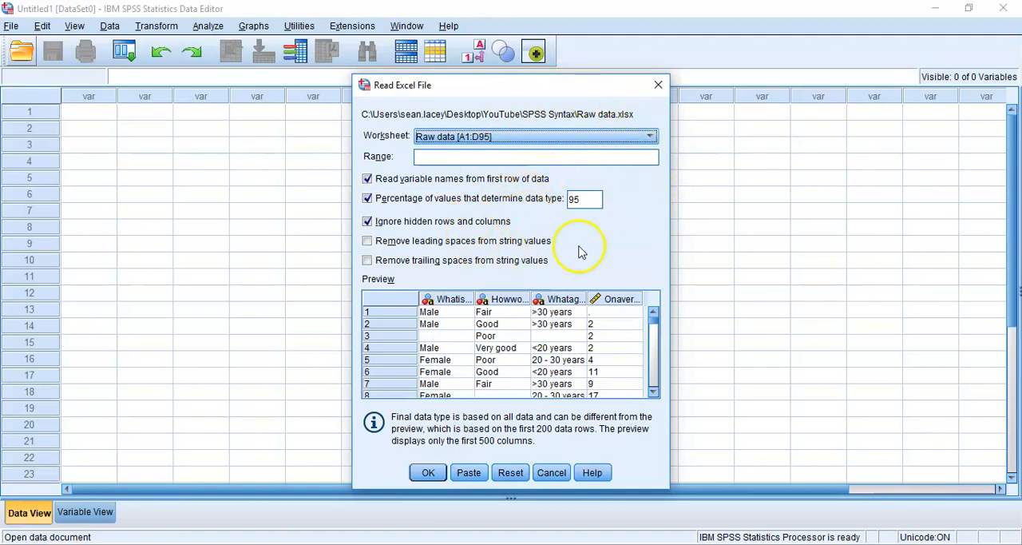
pyautogui.moveTo(678, 275)
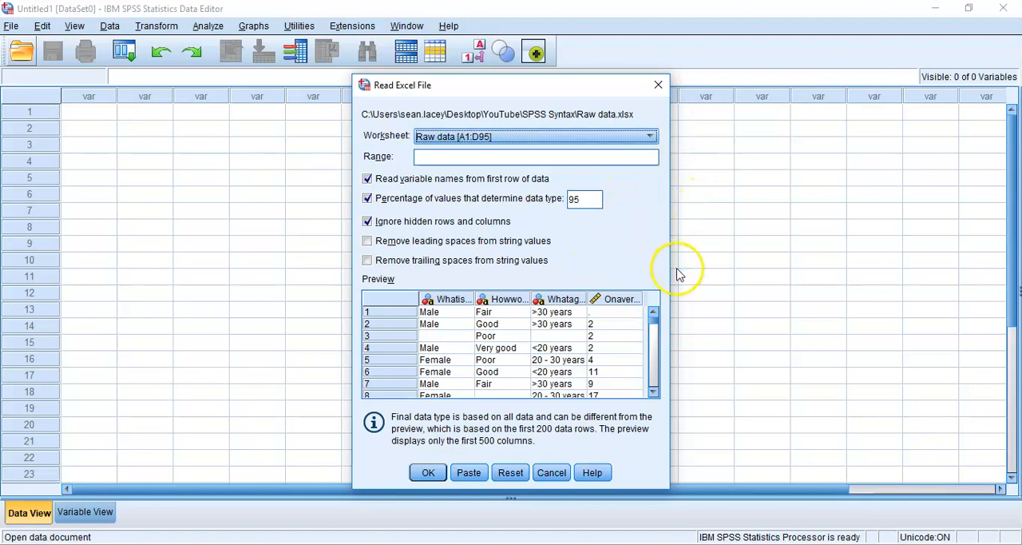
pyautogui.moveTo(563, 246)
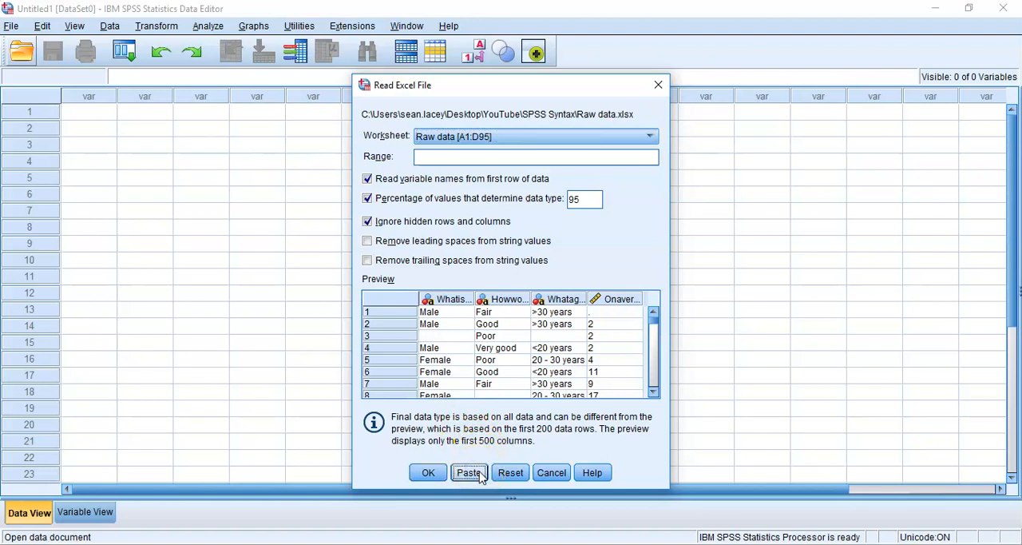
# Step: Paste the Read Excel File settings as GET DATA syntax instead of running them
pyautogui.click(469, 473)
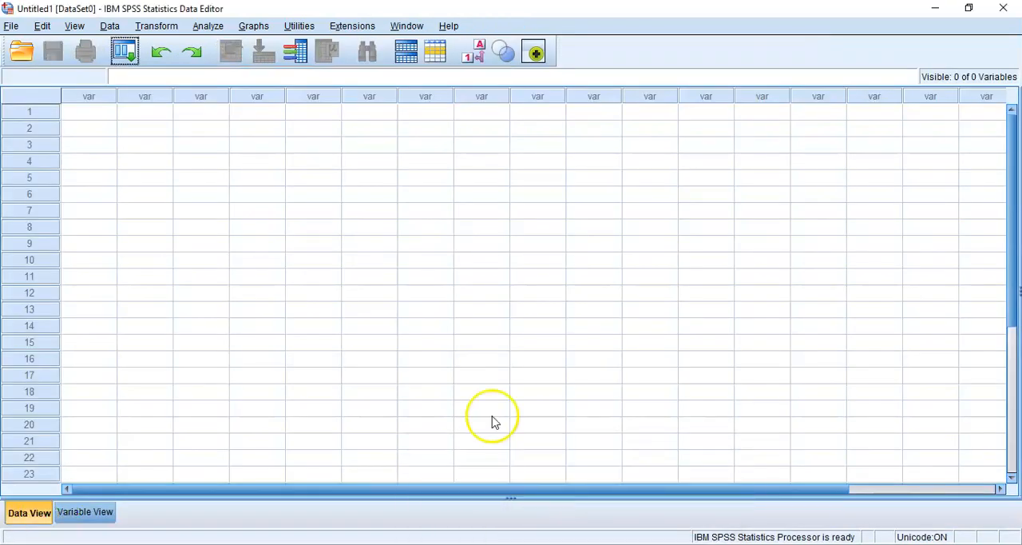
pyautogui.moveTo(428, 334)
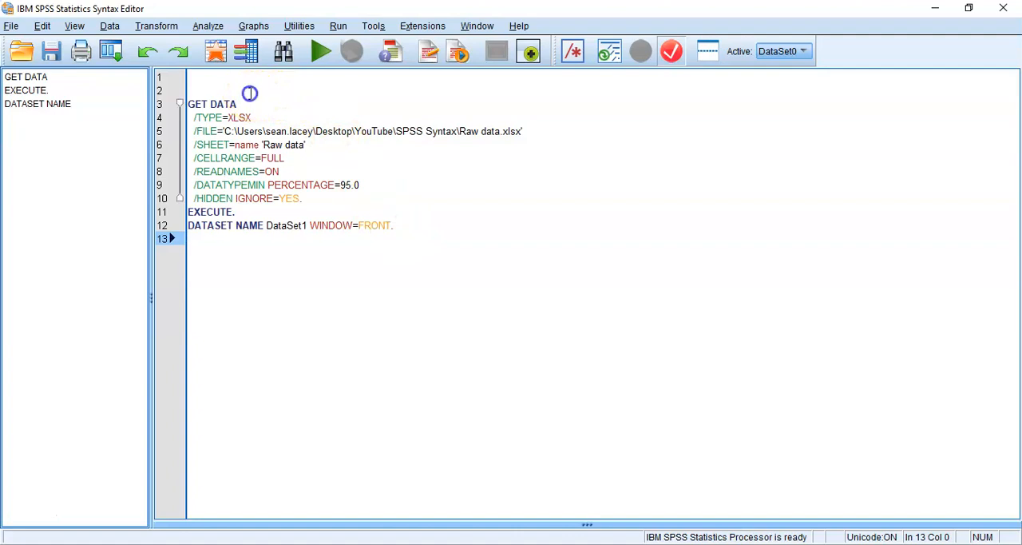
# Step: Write the comment '* Import data from Excel' on a new line above GET DATA
pyautogui.click(249, 89)
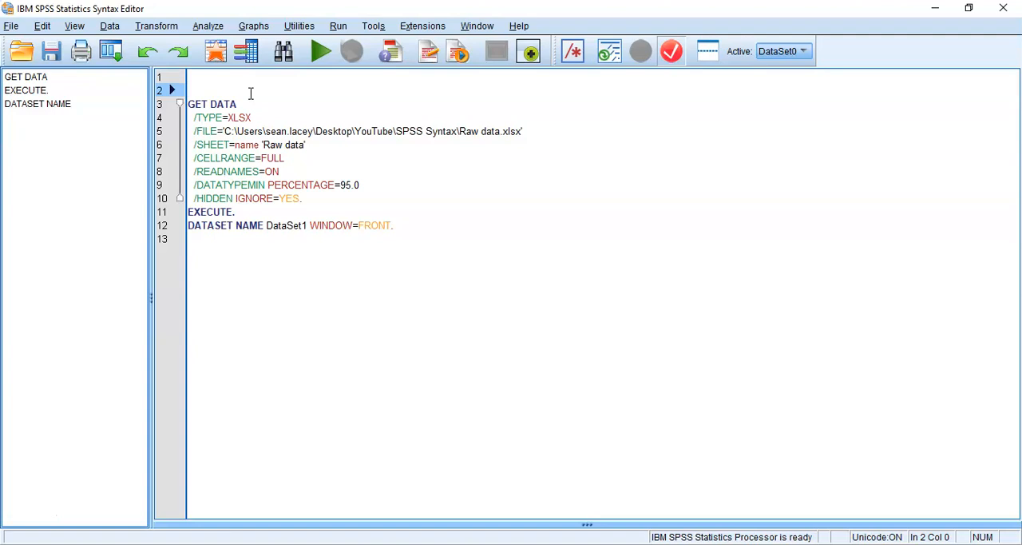
pyautogui.click(320, 51)
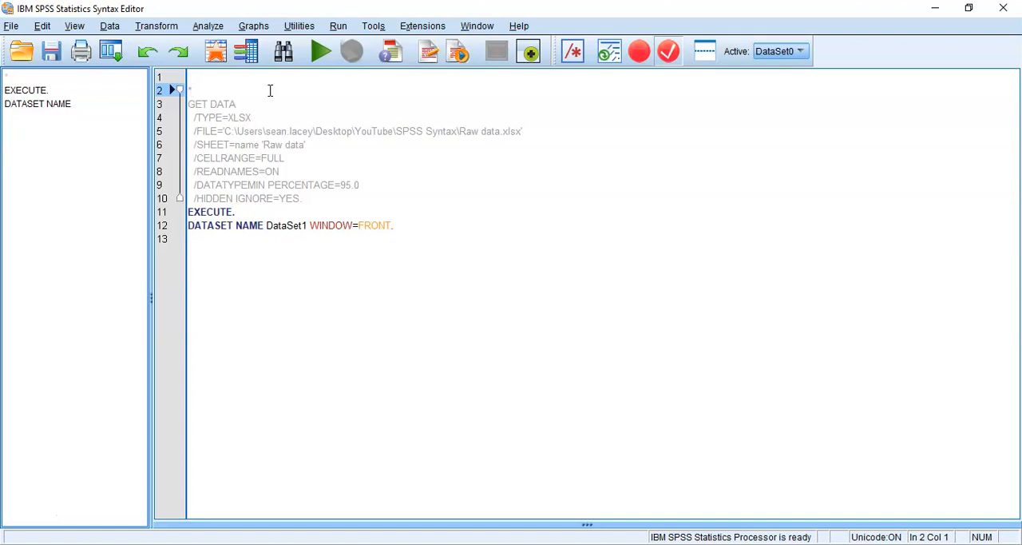
pyautogui.write('Import data from')
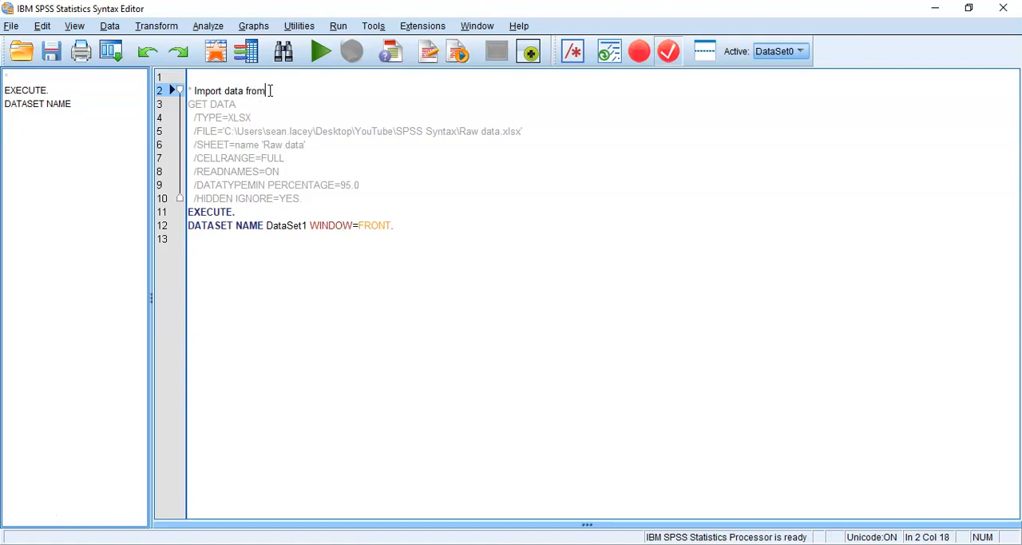
pyautogui.write('Excel.')
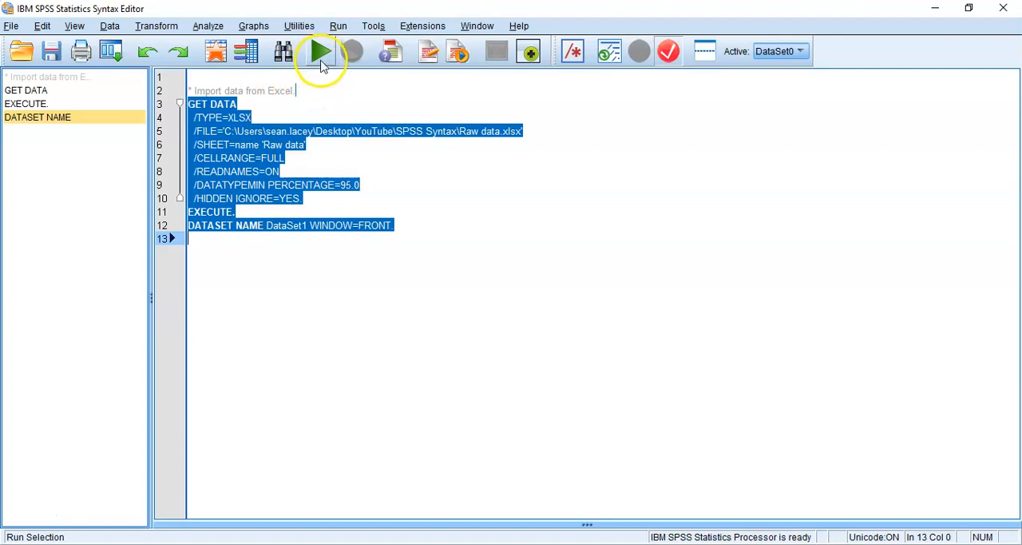
pyautogui.moveTo(322, 51)
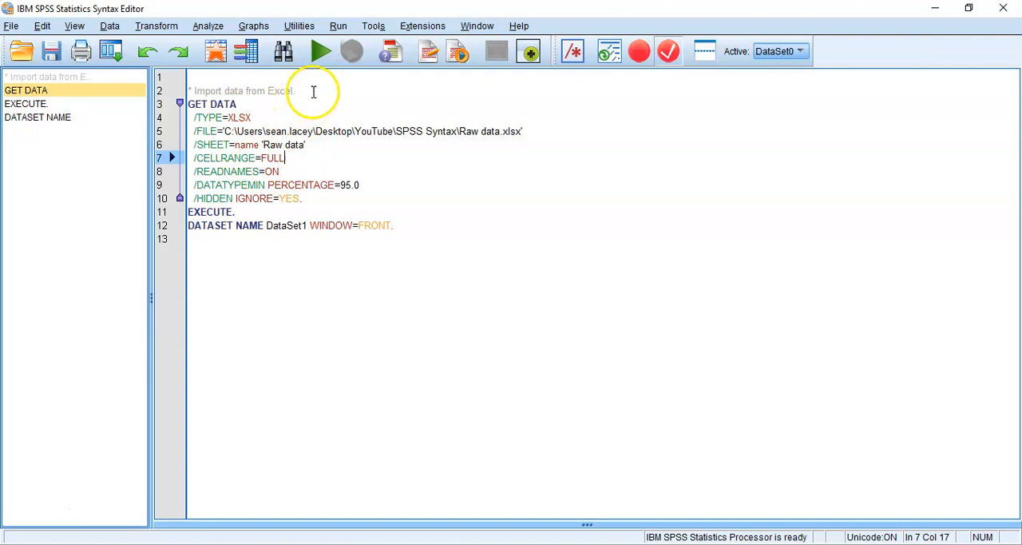
# Step: Select the GET DATA, EXECUTE and DATASET NAME lines and run them
pyautogui.moveTo(188, 104); pyautogui.dragTo(278, 171)
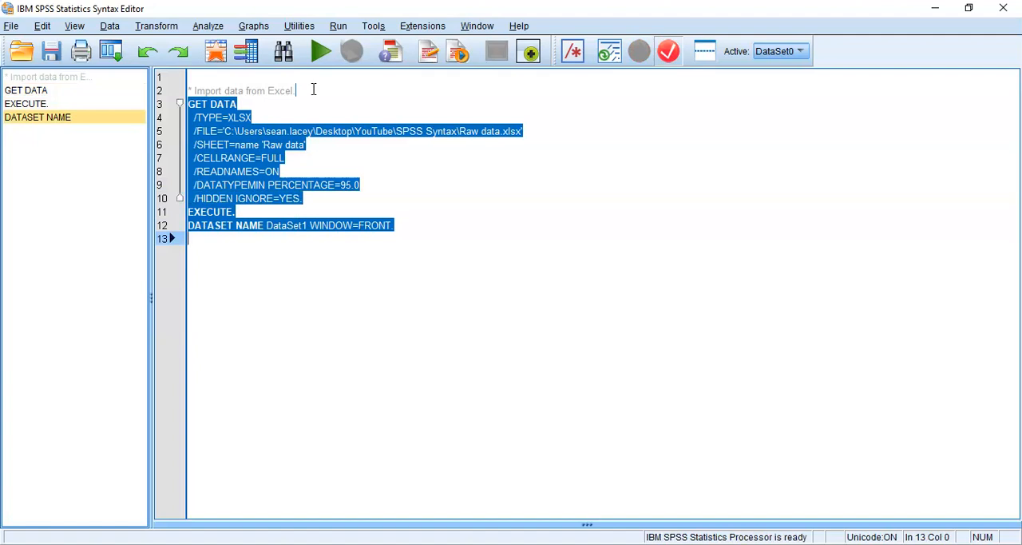
pyautogui.click(320, 51)
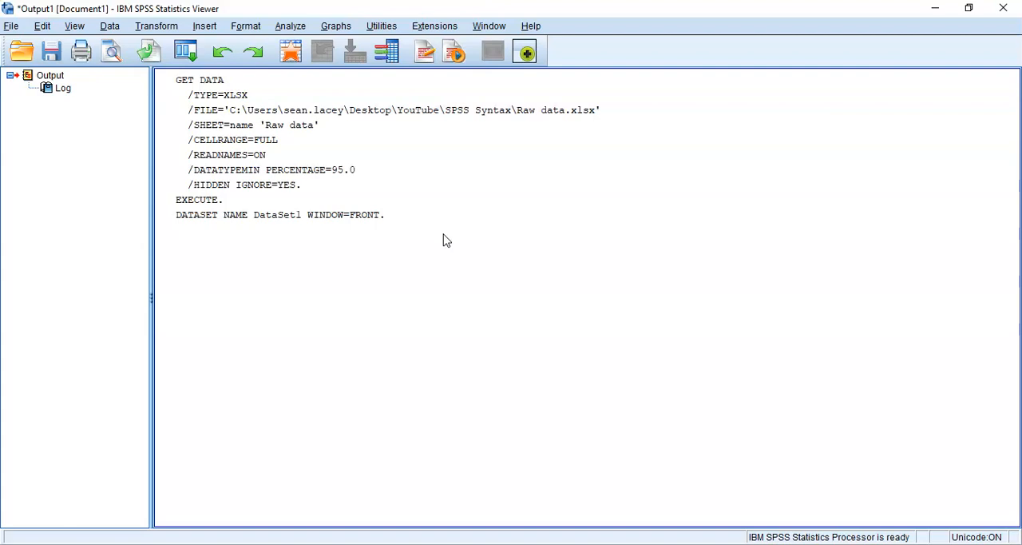
pyautogui.moveTo(518, 483)
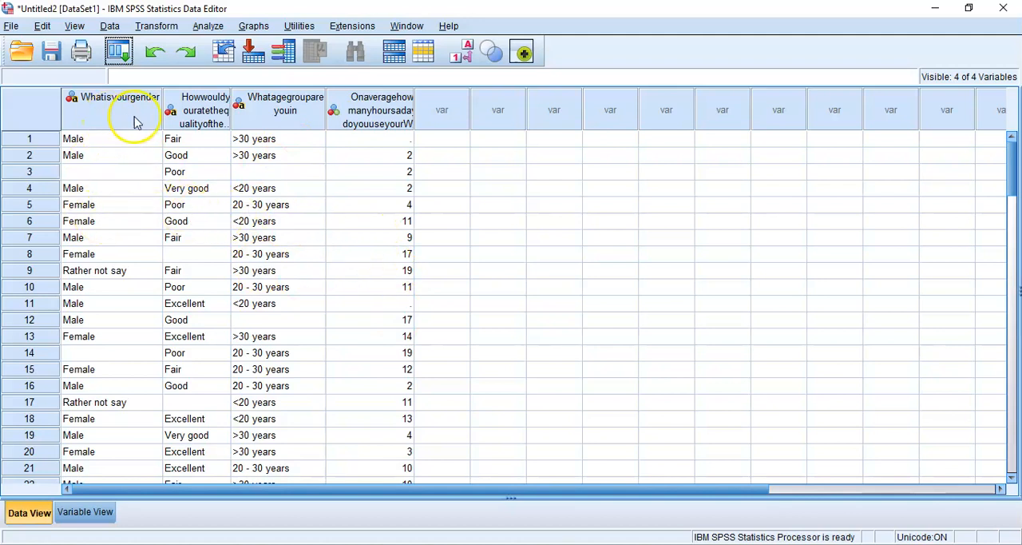
pyautogui.moveTo(102, 109)
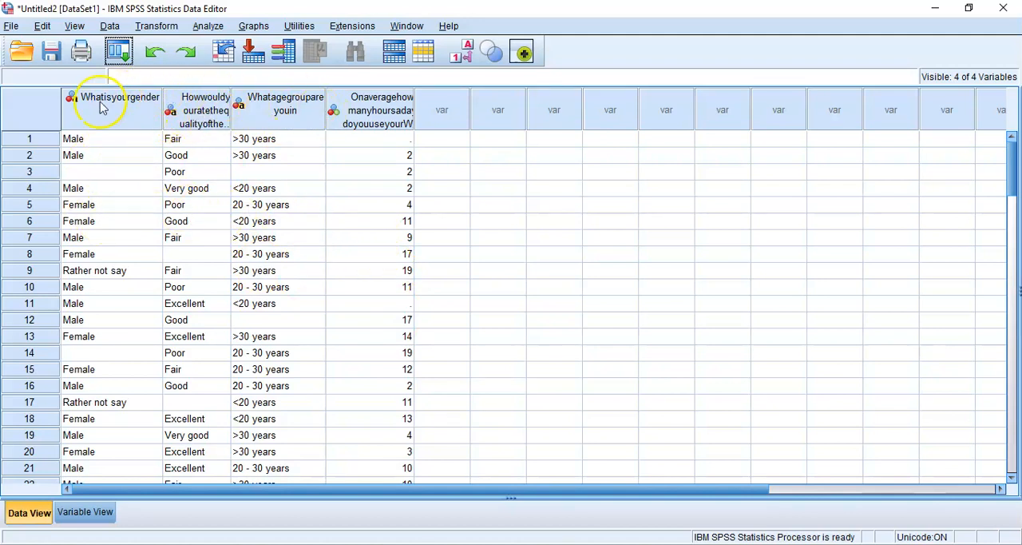
pyautogui.moveTo(118, 128)
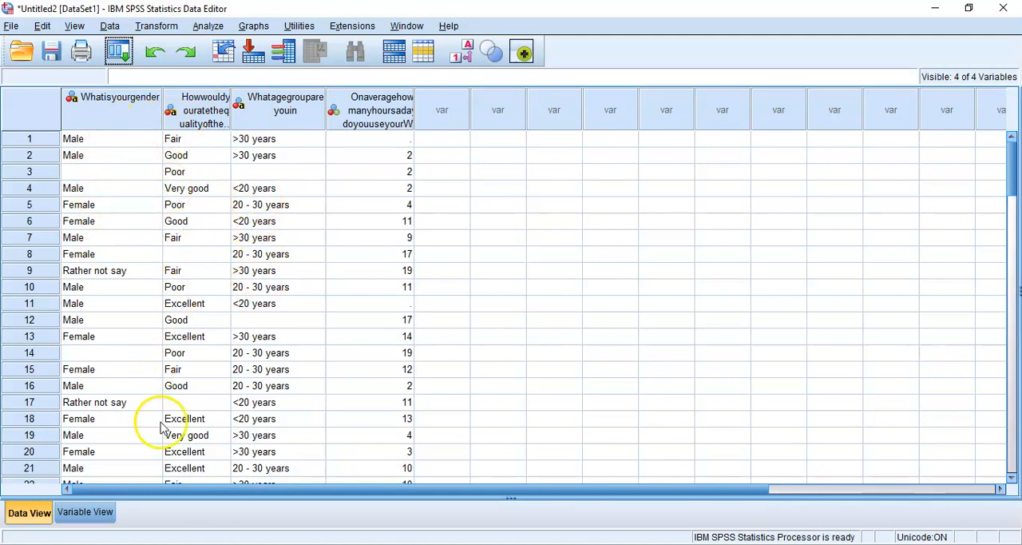
# Step: Show the imported DataSet1's variable properties in Variable View
pyautogui.click(85, 511)
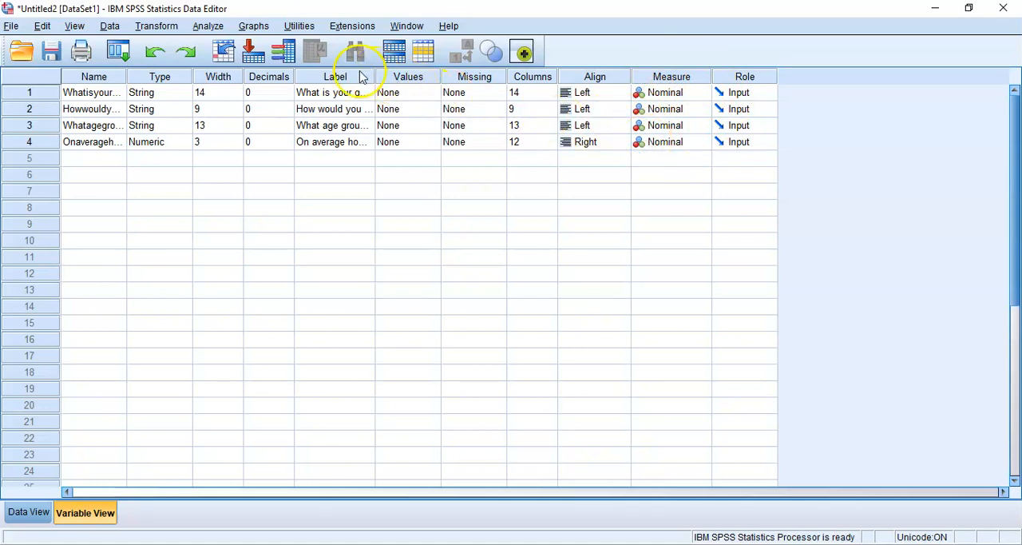
pyautogui.moveTo(338, 148)
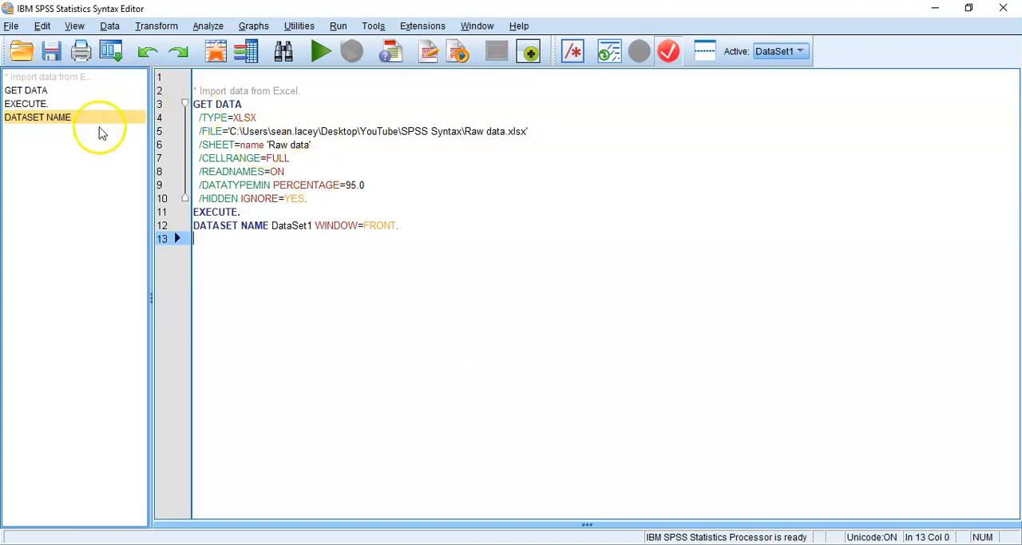
# Step: Save the import syntax as Syntax.sps via Save As
pyautogui.click(51, 52)
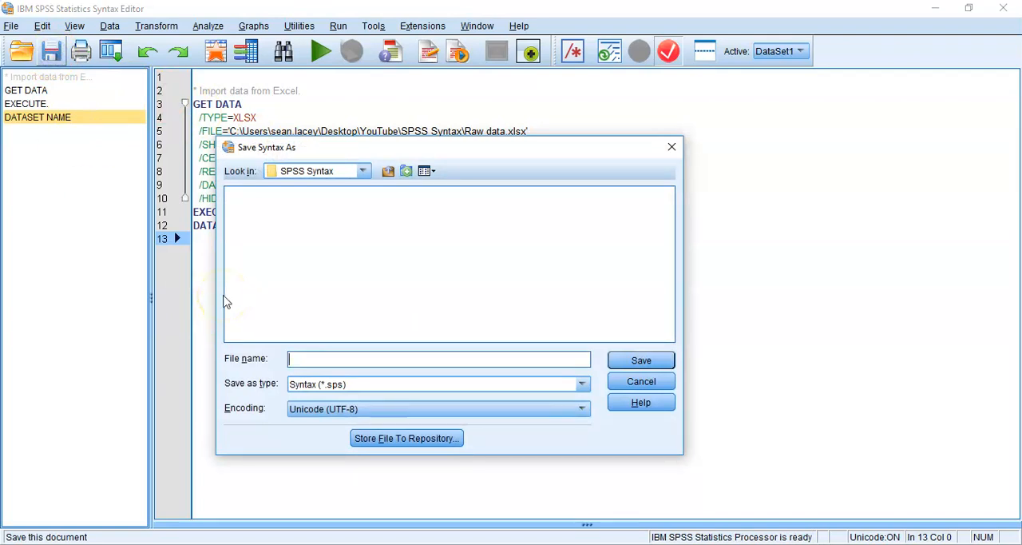
pyautogui.write('Syntax')
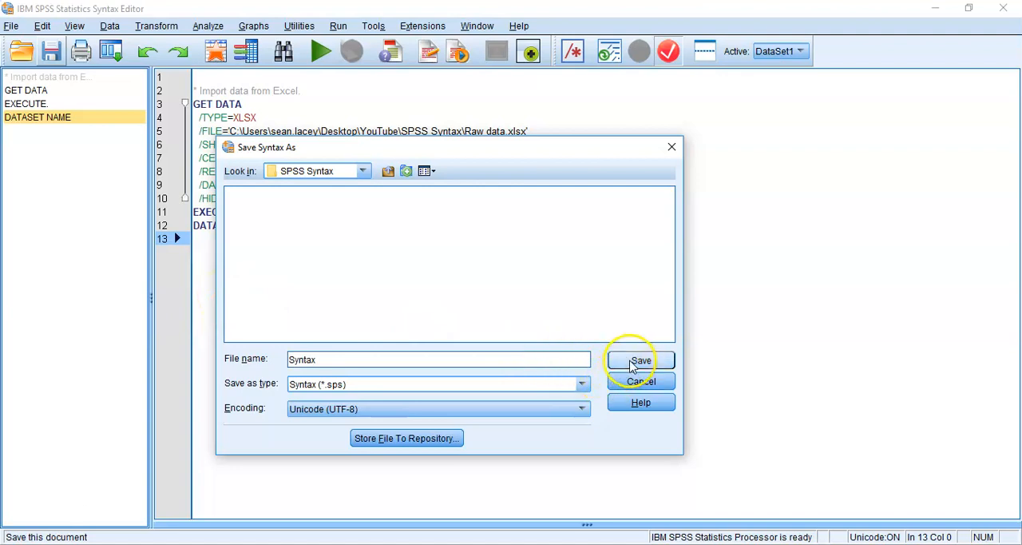
pyautogui.click(639, 360)
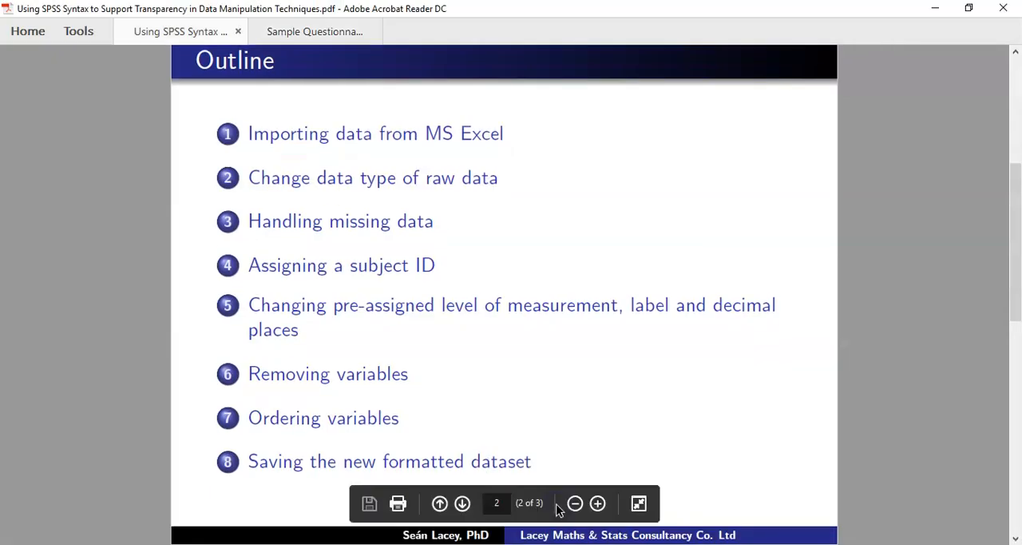
pyautogui.moveTo(489, 151)
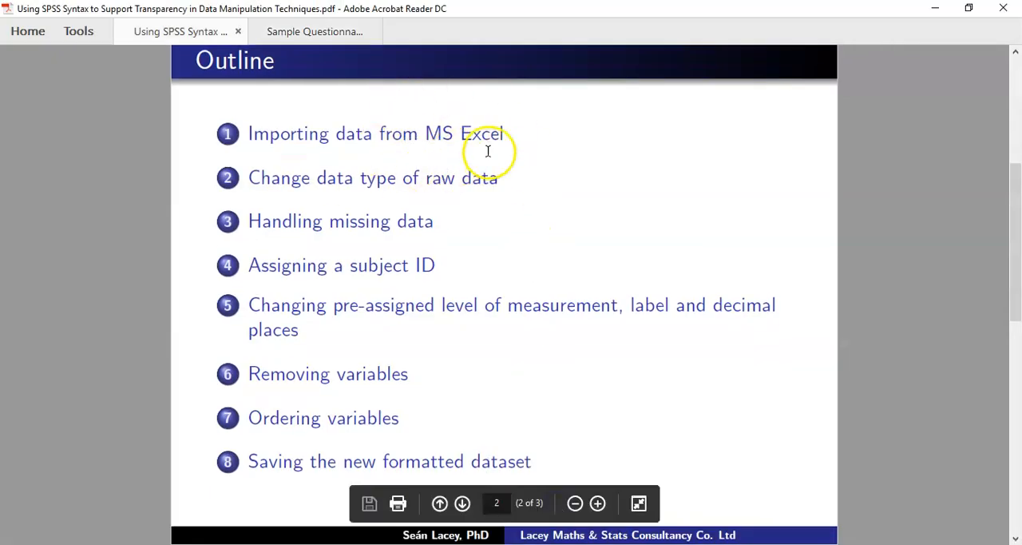
pyautogui.moveTo(262, 147)
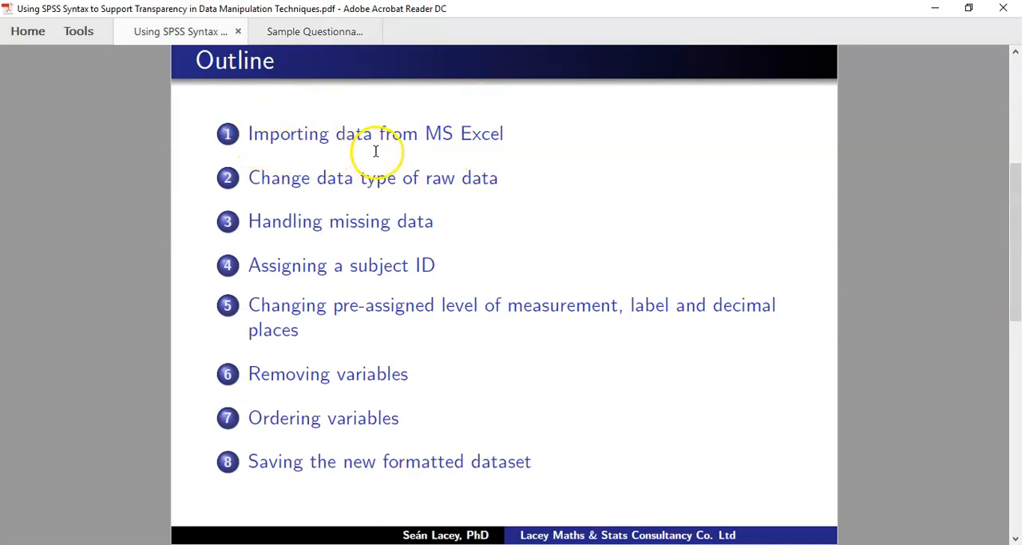
pyautogui.moveTo(503, 184)
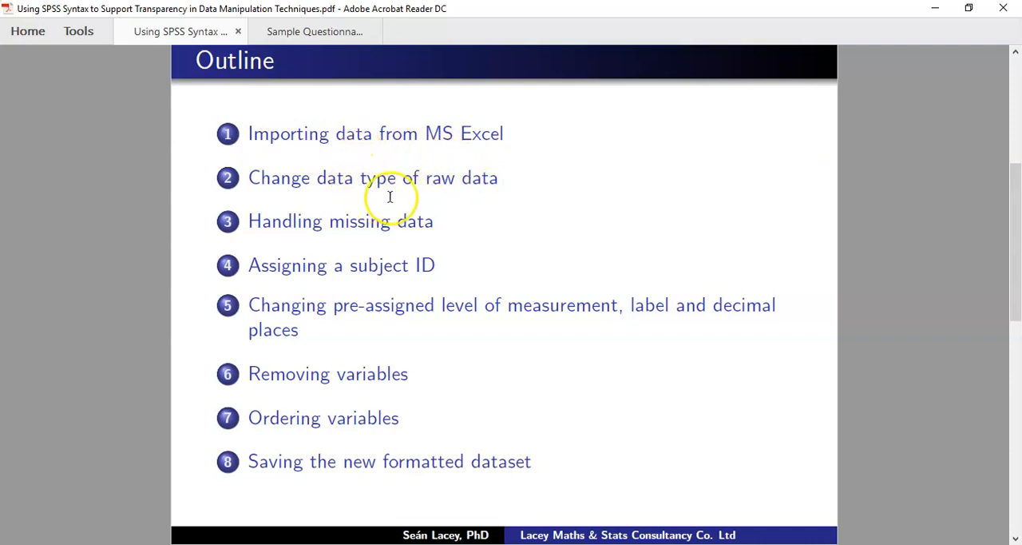
pyautogui.moveTo(370, 205)
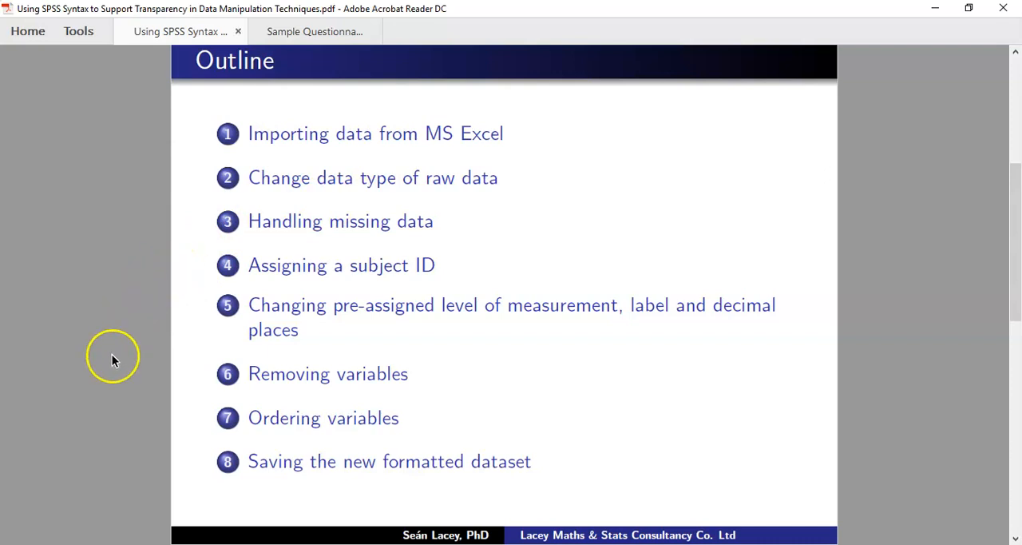
pyautogui.moveTo(35, 495)
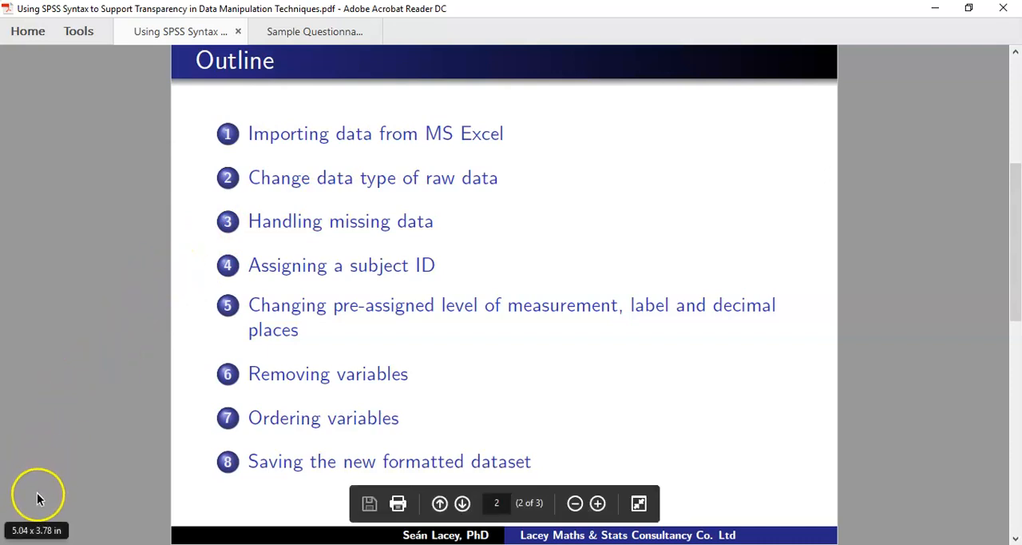